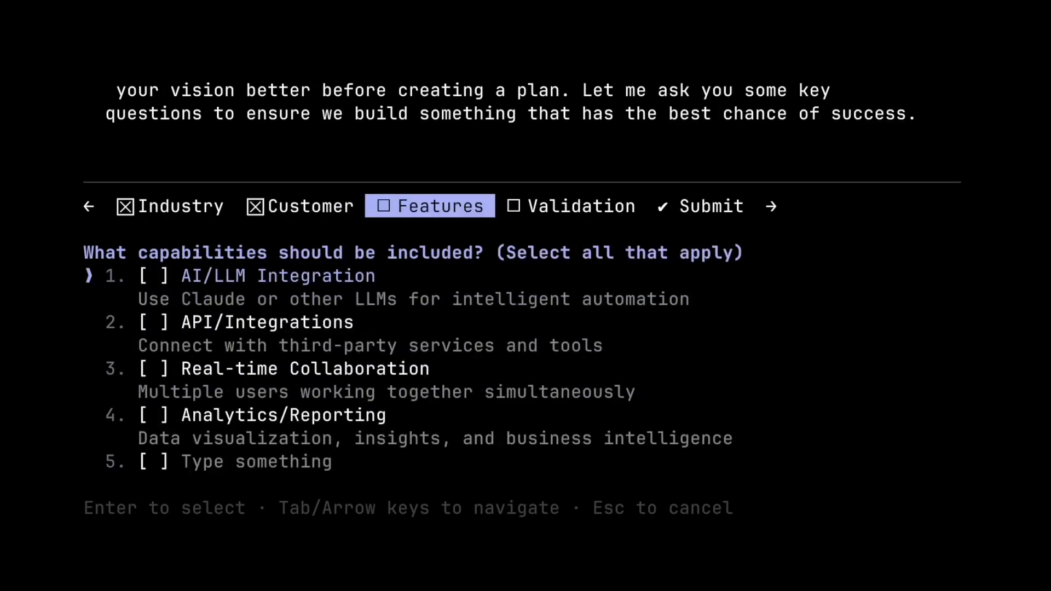
Step: Run the env-profile-form skill and focus the Profile setup form's Email field
{"action": "key", "text": "enter"}
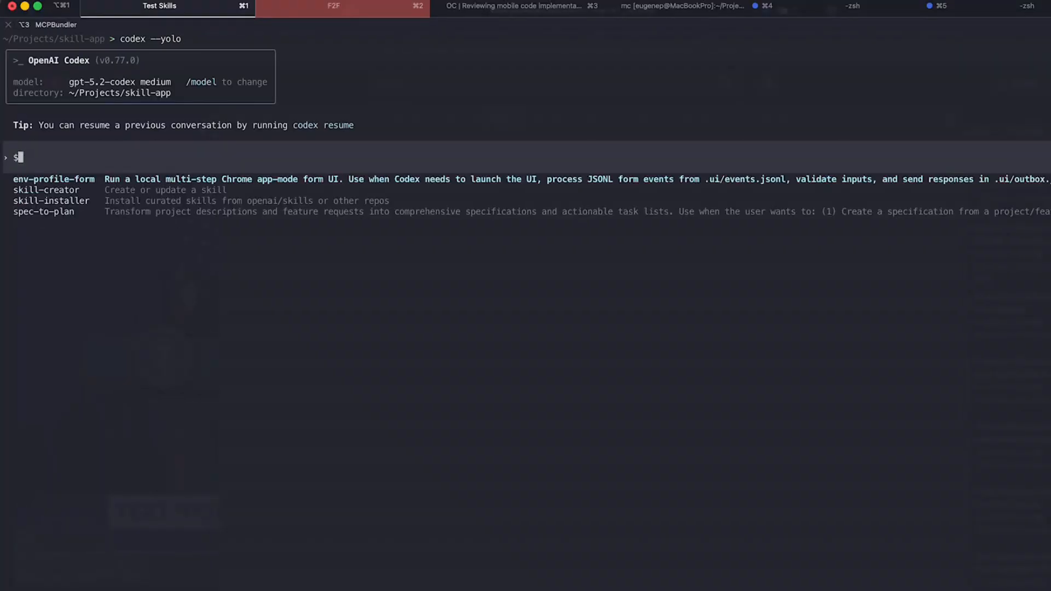
{"action": "type", "text": "env-profile-form"}
{"action": "type", "text": "m@"}
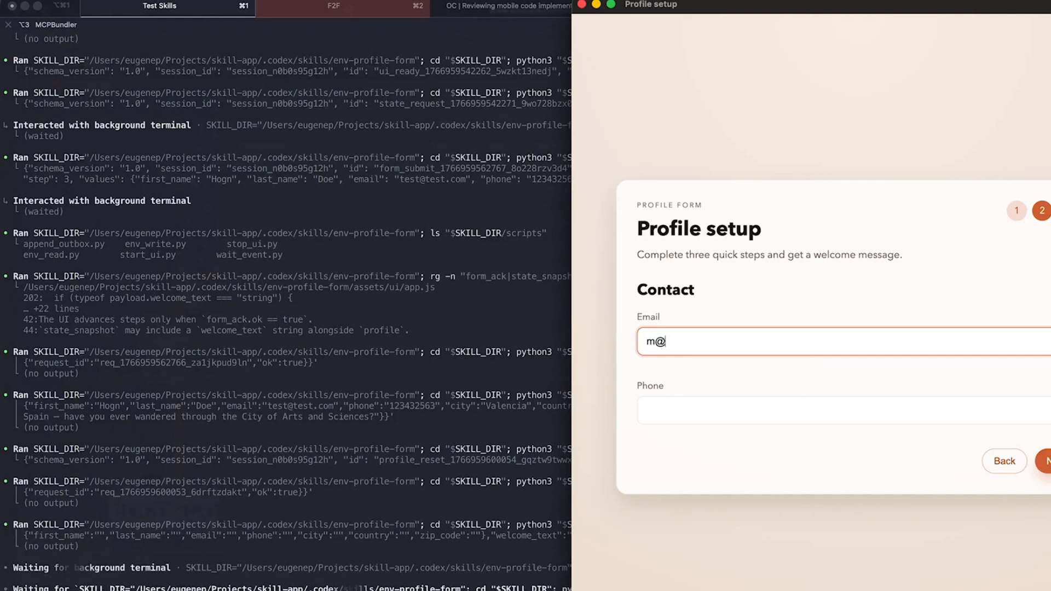
{"action": "left_click", "coordinate": [1045, 461]}
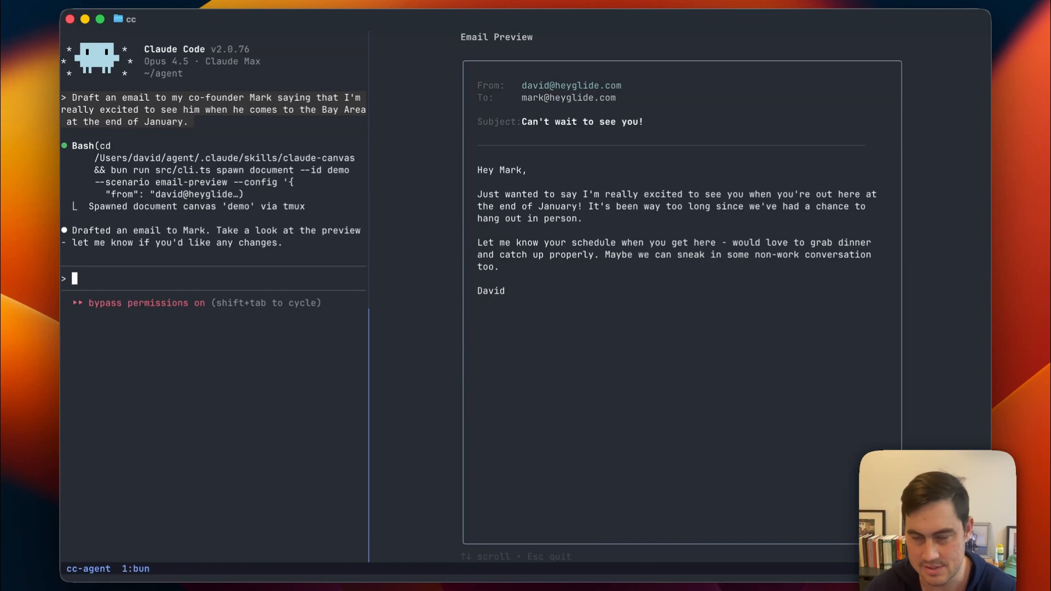
Step: Reply 'send it' twice to approve the drafted email to the co-founder
{"action": "type", "text": "send it"}
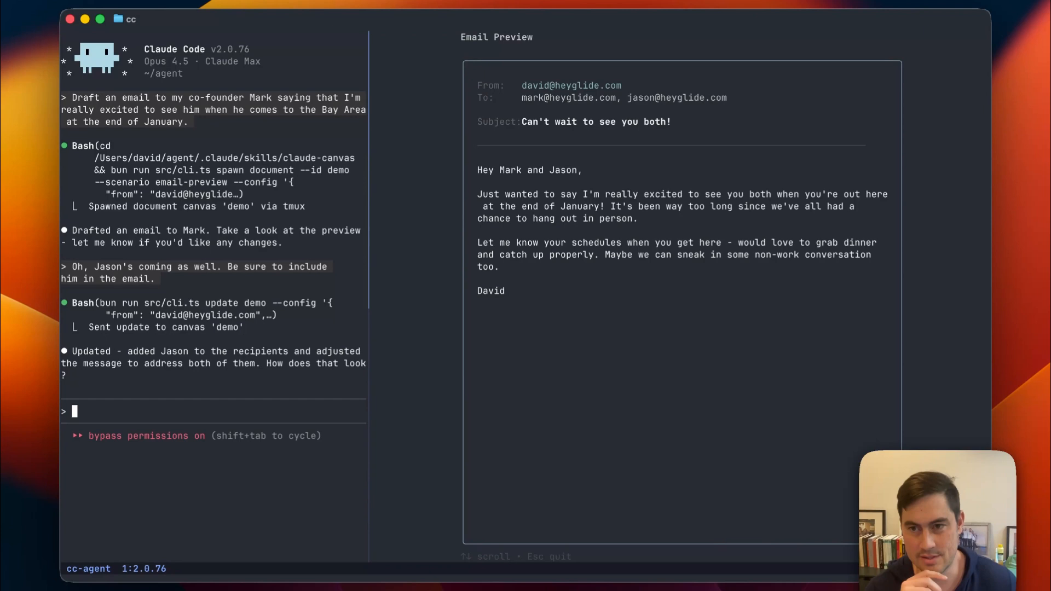
{"action": "type", "text": "send it"}
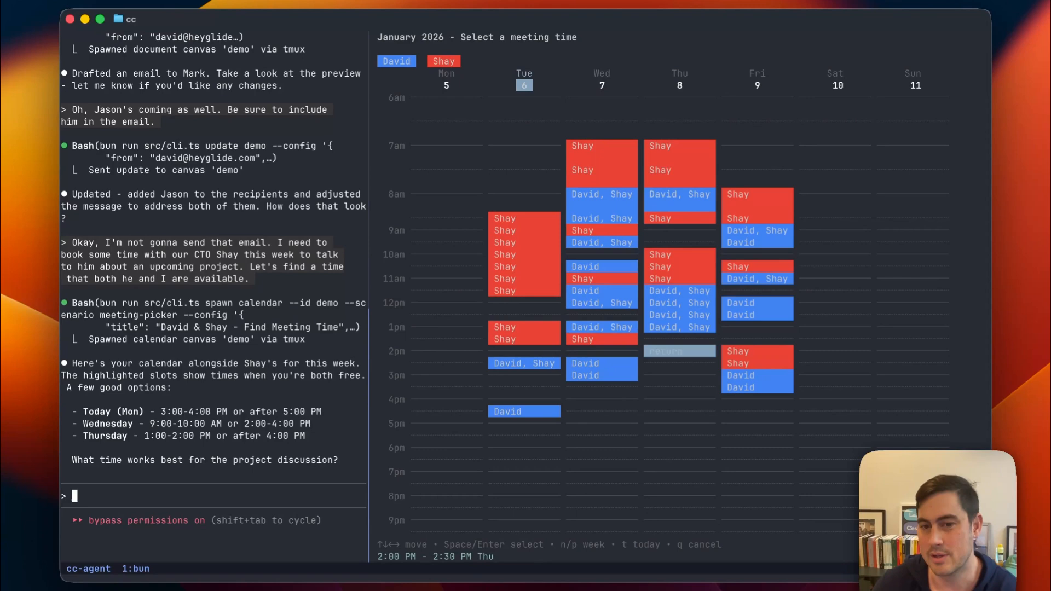
Step: Pick the shared meeting slot by replying 'Wednesday at 2pm works'
{"action": "type", "text": "Wednesday at 2pm works"}
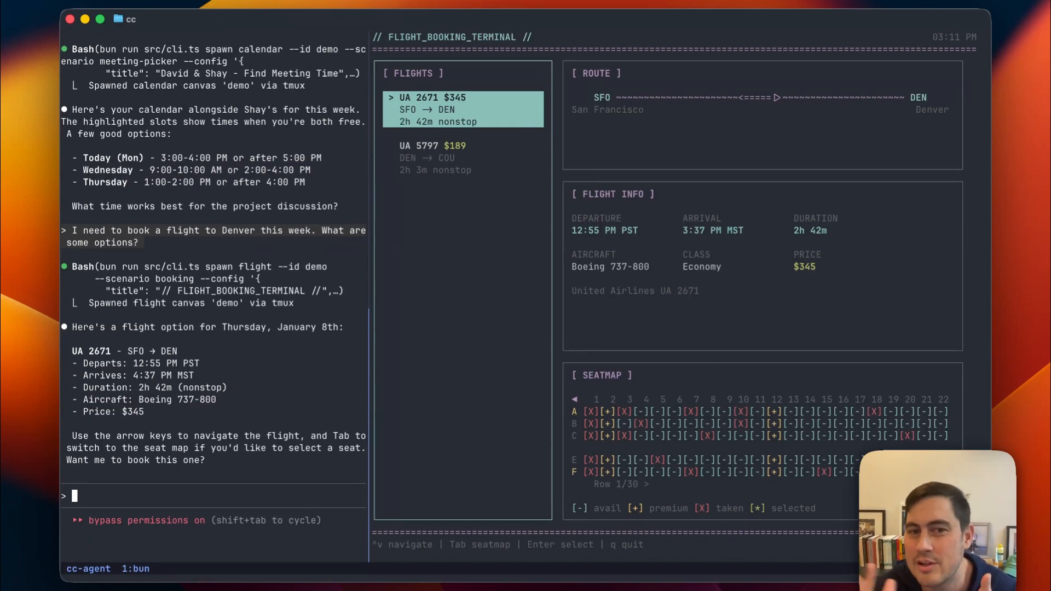
Step: Switch to the UA 5797 DEN–COU flight, then request booking with 'book it'
{"action": "key", "text": "Down"}
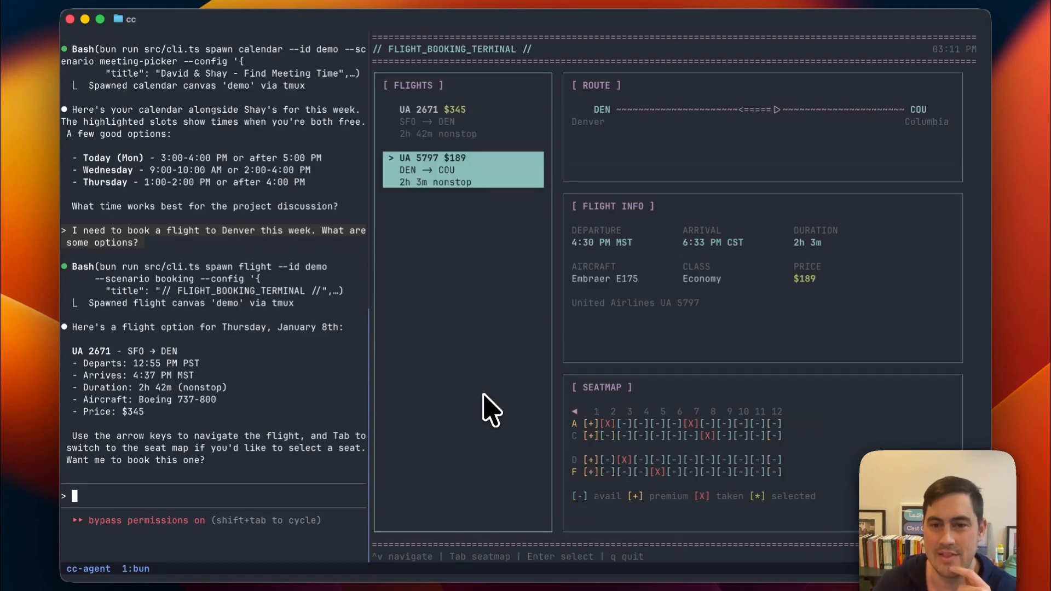
{"action": "type", "text": "book it"}
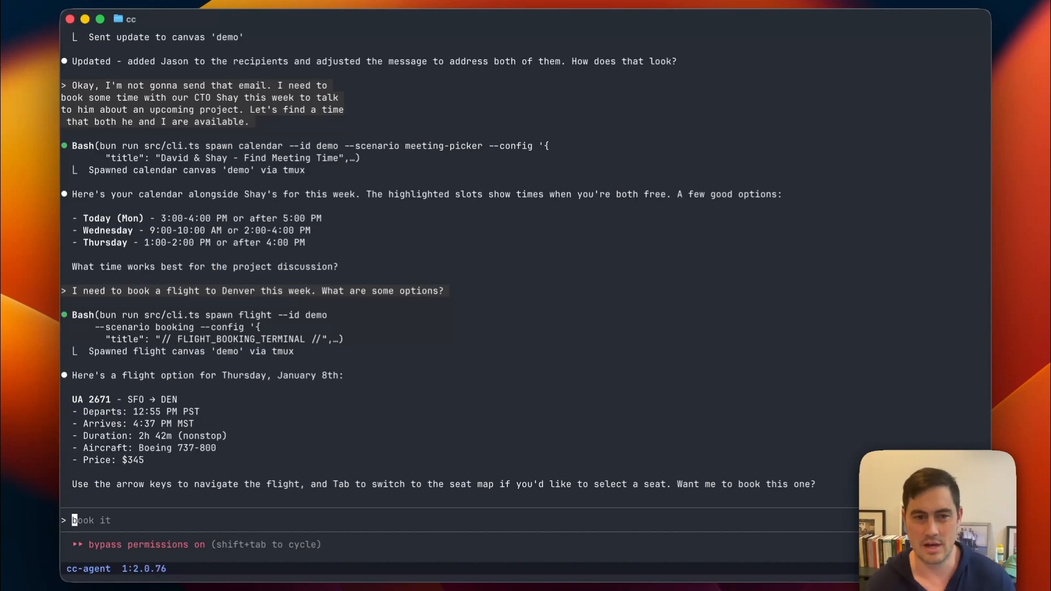
{"action": "mouse_move", "coordinate": [490, 410]}
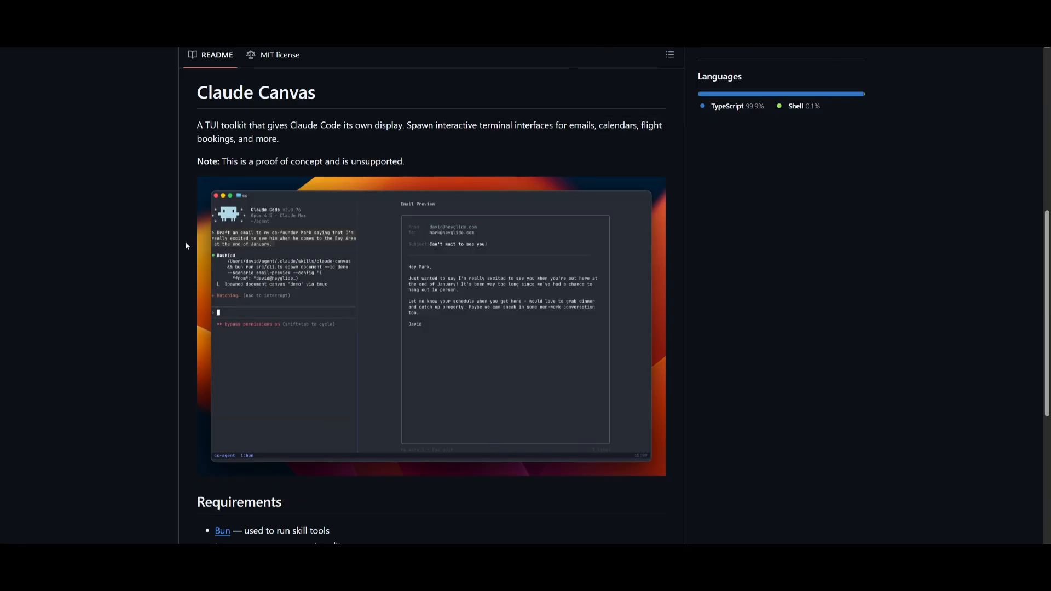
Step: Scroll the Claude Canvas README down to its Requirements and Installation sections
{"action": "scroll", "scroll_direction": "down", "scroll_amount": 3}
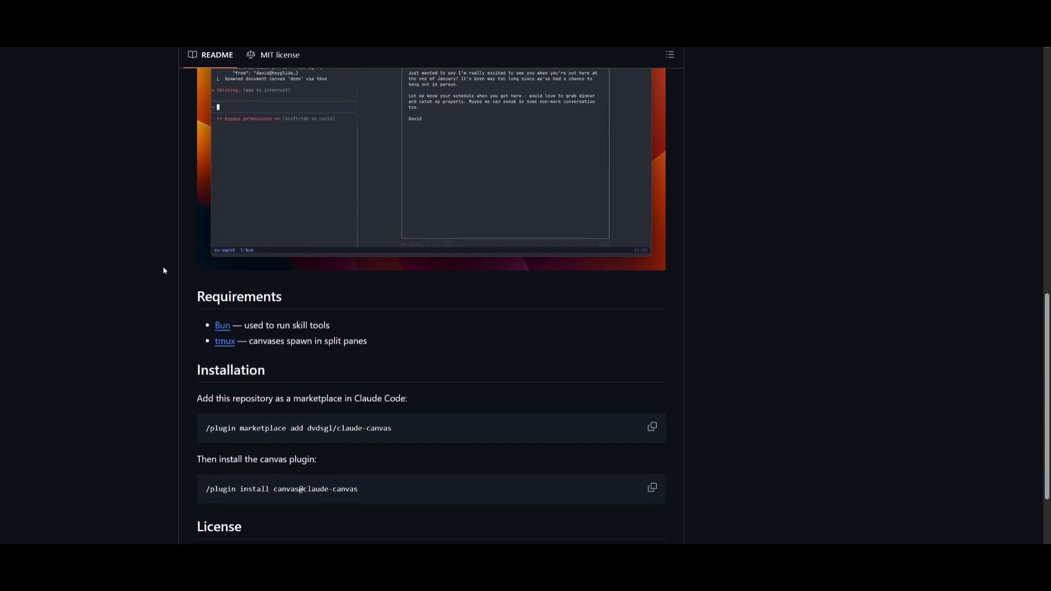
{"action": "scroll", "scroll_direction": "down", "scroll_amount": 3}
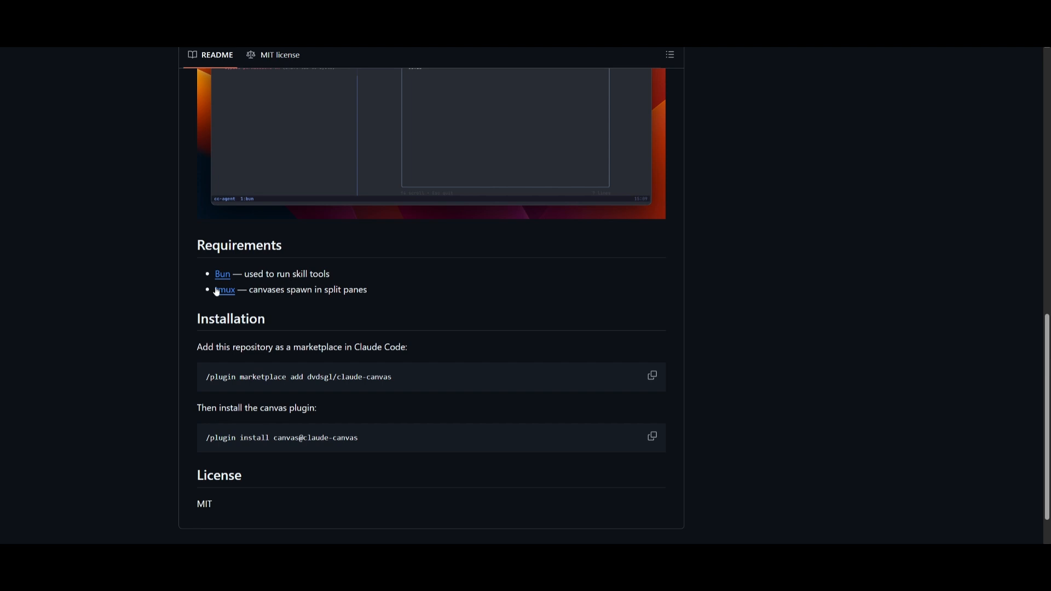
{"action": "mouse_move", "coordinate": [269, 295]}
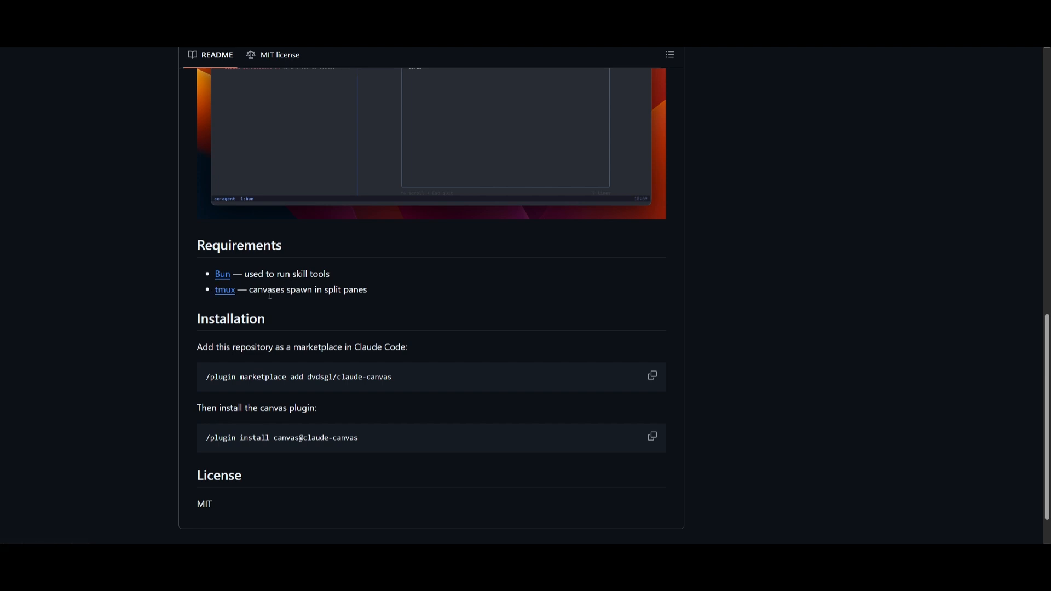
{"action": "mouse_move", "coordinate": [314, 303]}
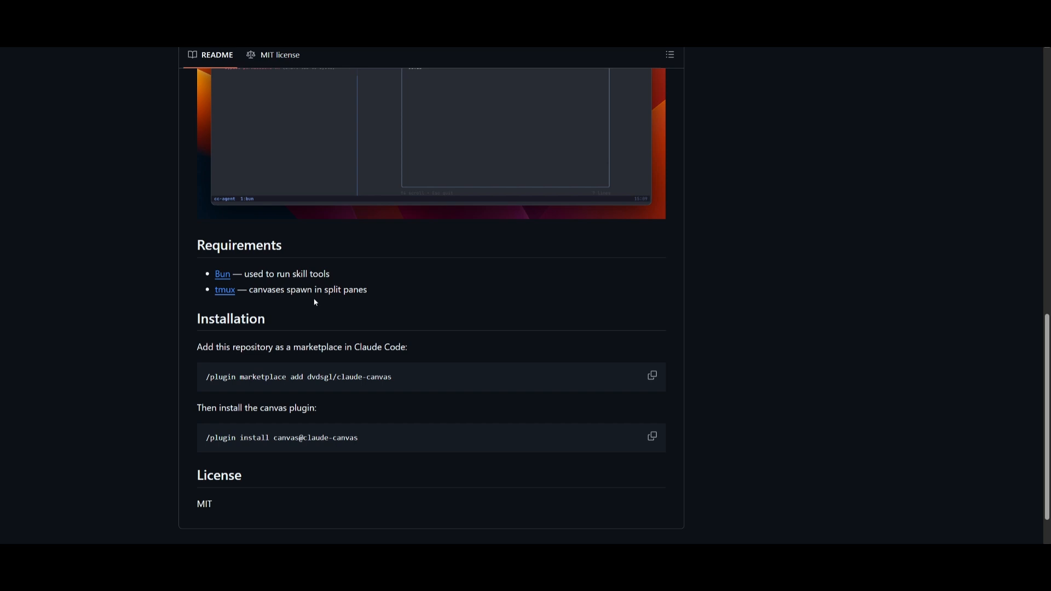
{"action": "mouse_move", "coordinate": [288, 302]}
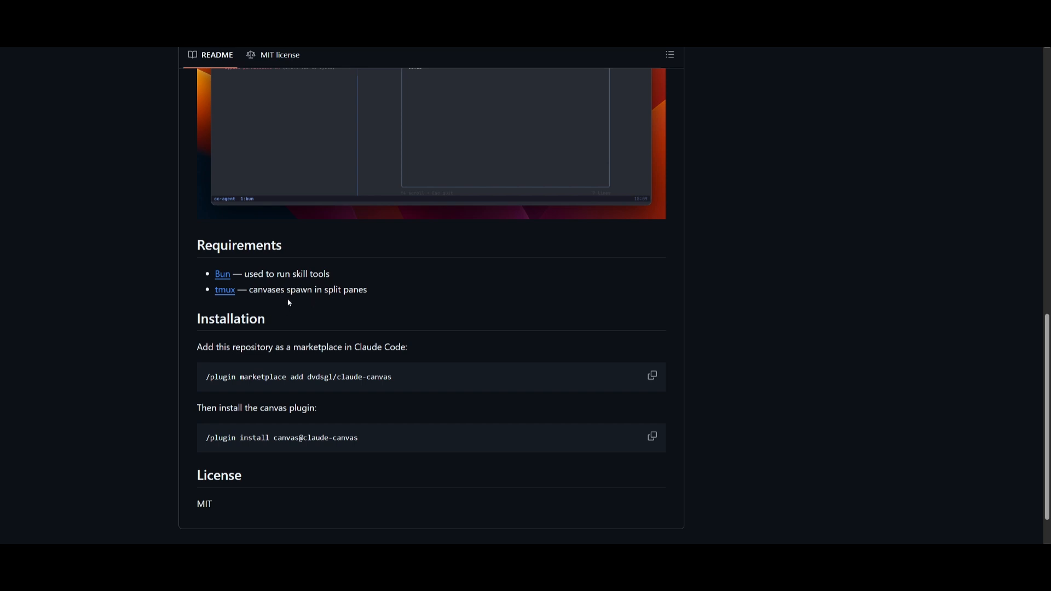
{"action": "mouse_move", "coordinate": [287, 315]}
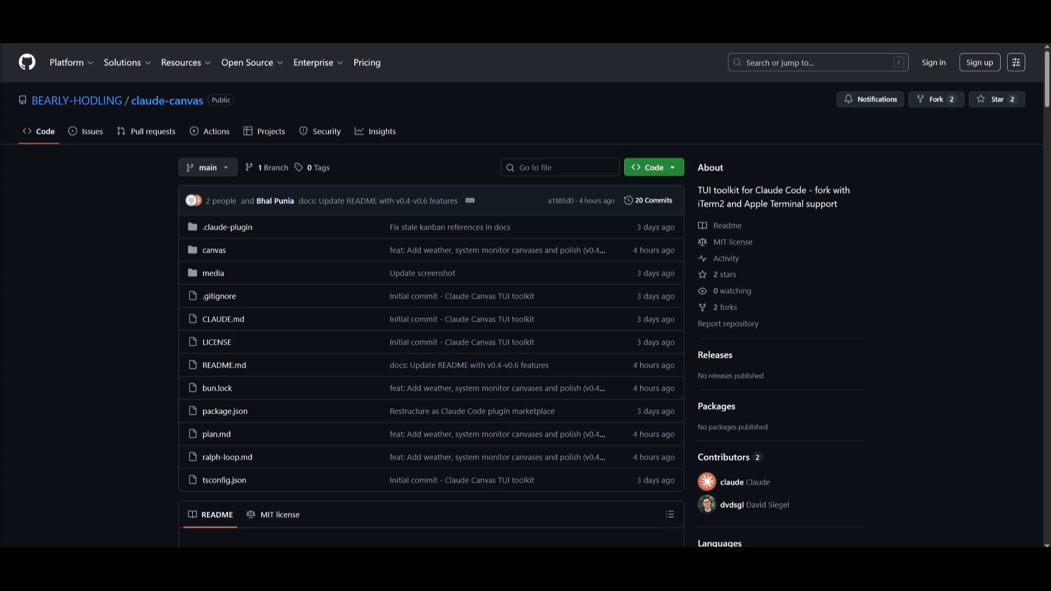
Step: Scroll the BEARLY-HODLING fork README past the screenshot to Requirements and Quick Start
{"action": "scroll", "scroll_direction": "down", "scroll_amount": 3}
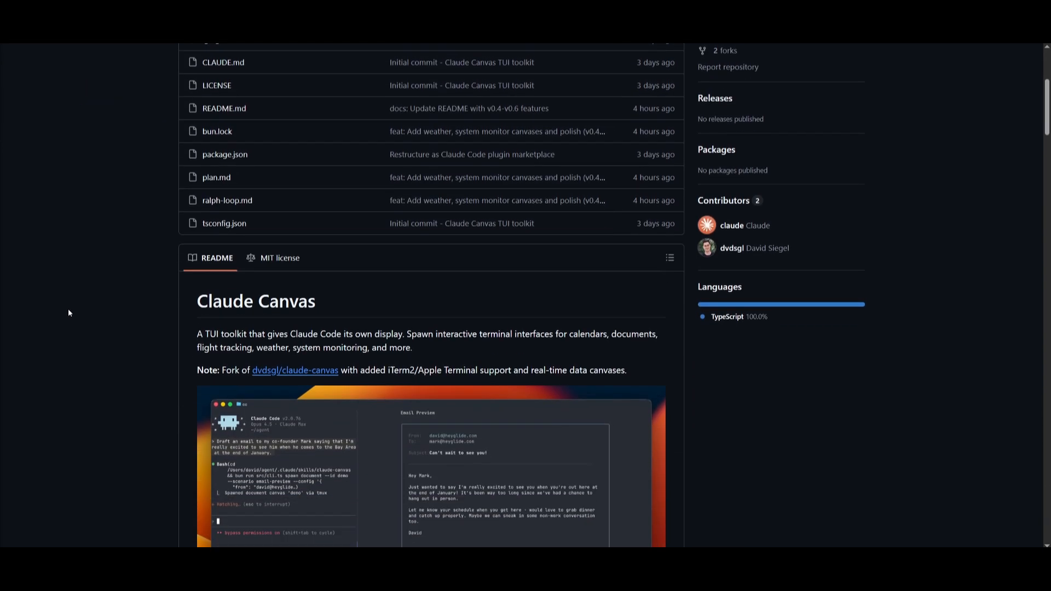
{"action": "scroll", "scroll_direction": "down", "scroll_amount": 3}
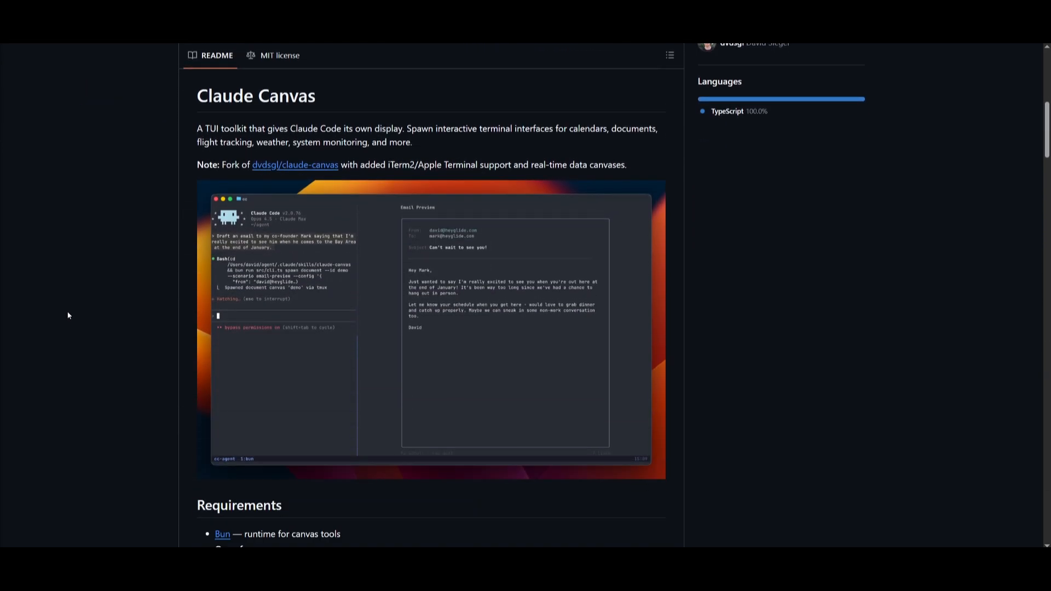
{"action": "scroll", "scroll_direction": "down", "scroll_amount": 3}
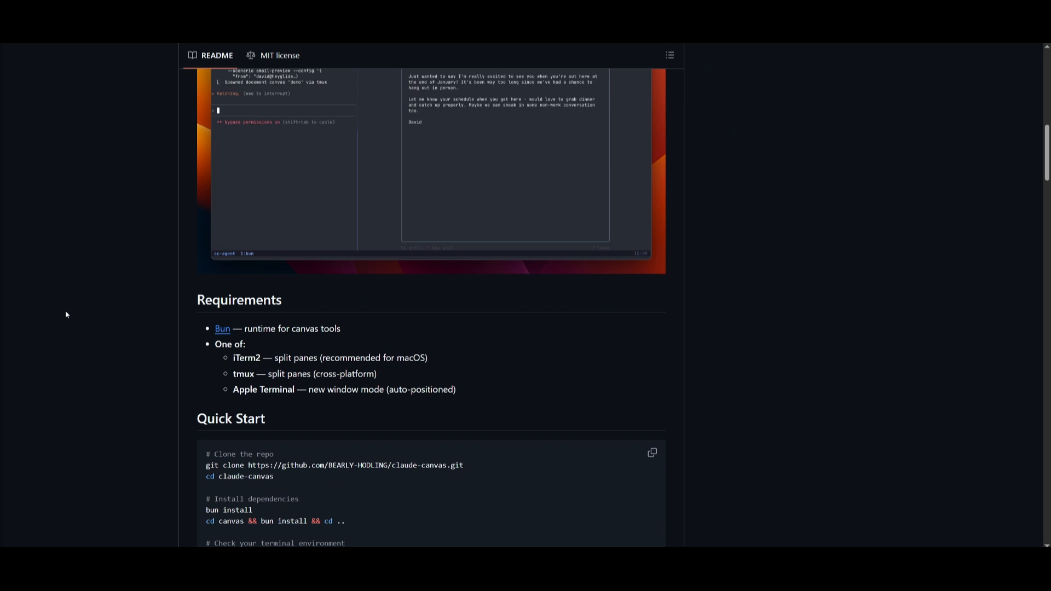
{"action": "mouse_move", "coordinate": [217, 367]}
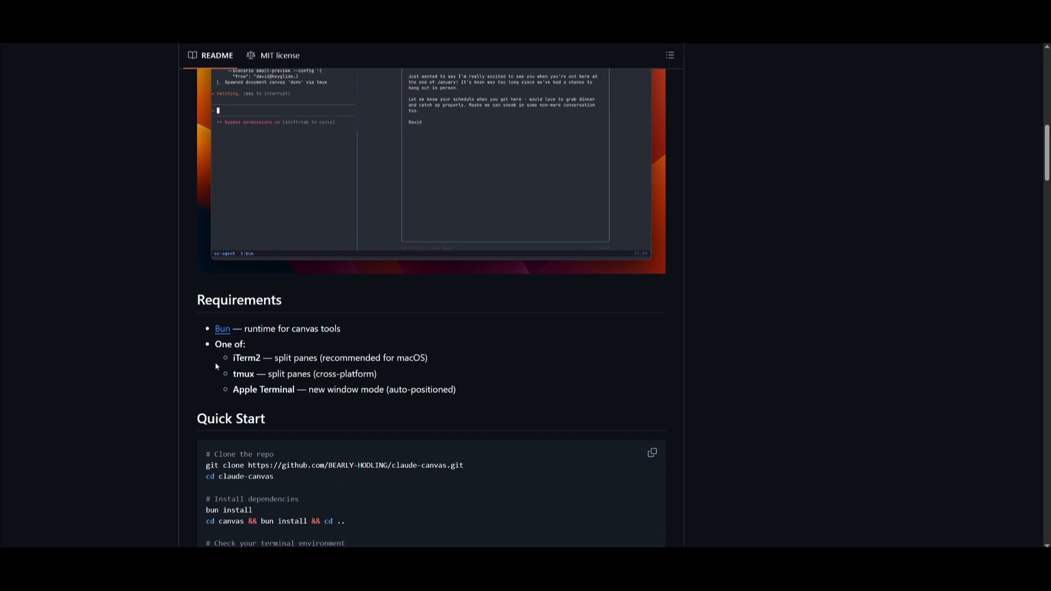
{"action": "mouse_move", "coordinate": [216, 367]}
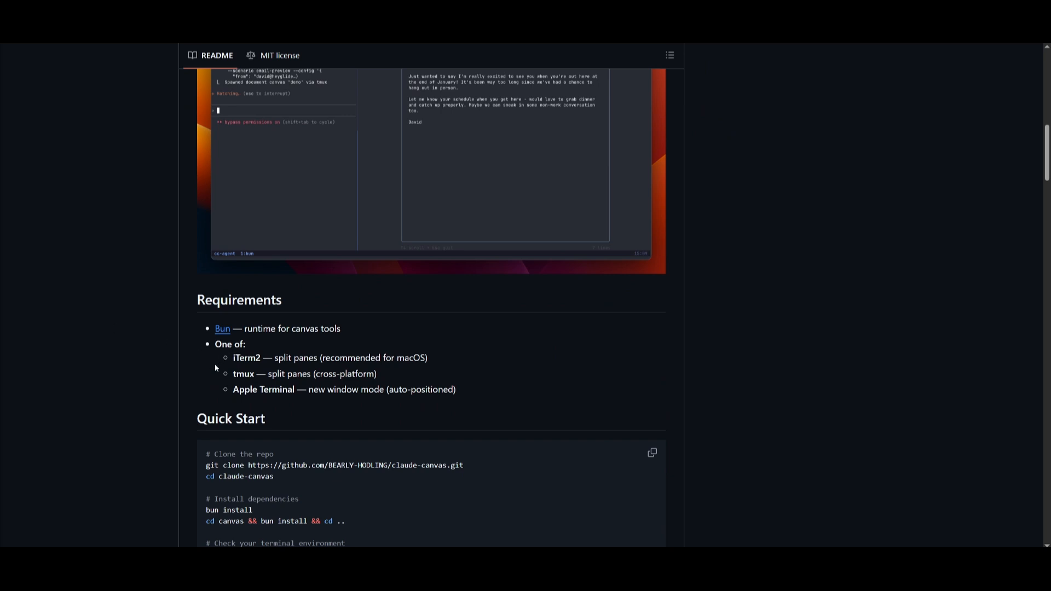
{"action": "mouse_move", "coordinate": [246, 385]}
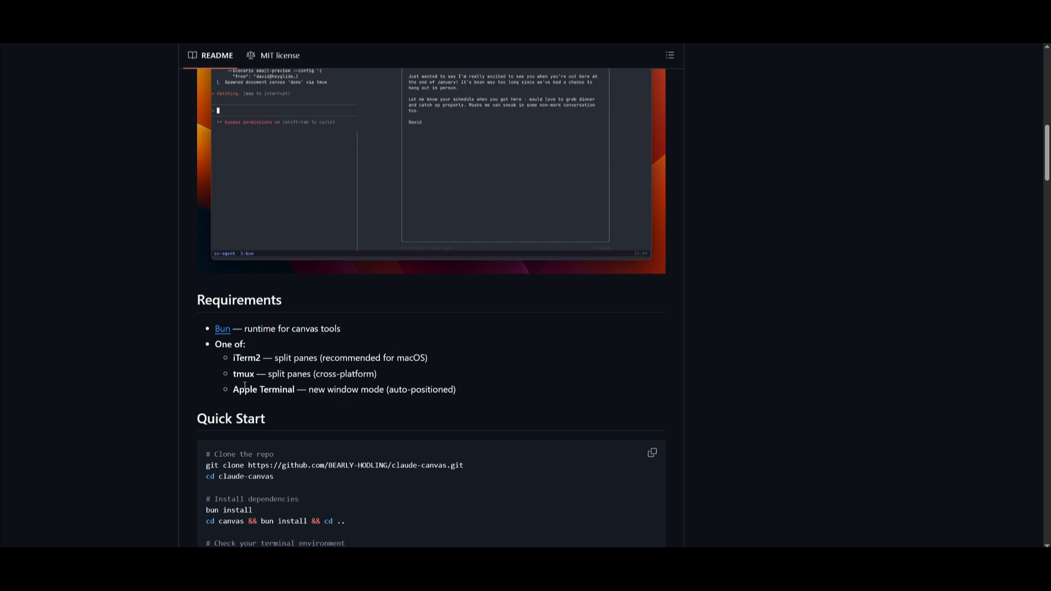
{"action": "mouse_move", "coordinate": [423, 344]}
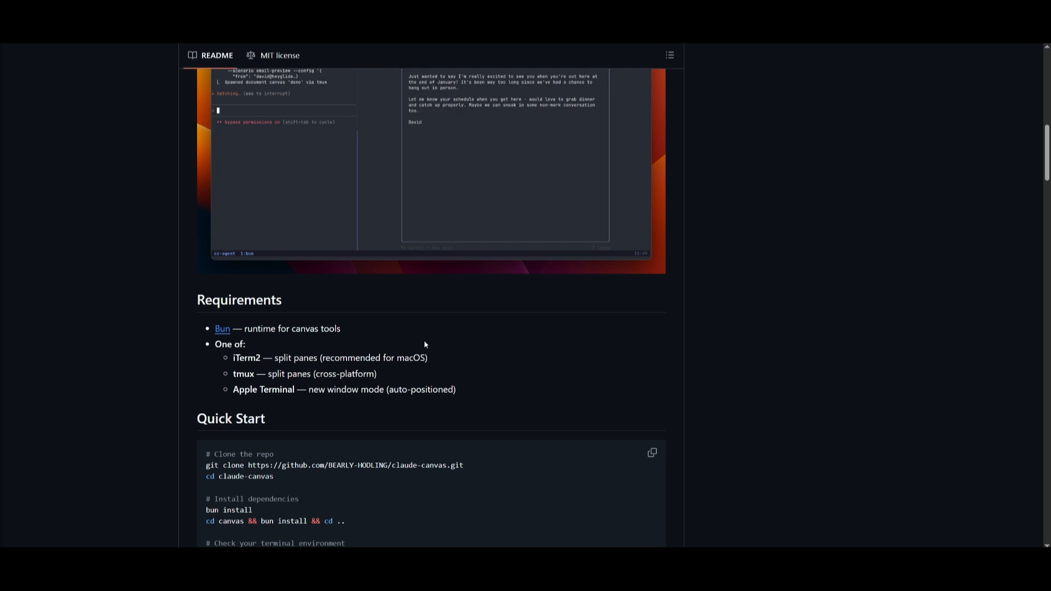
{"action": "mouse_move", "coordinate": [429, 355]}
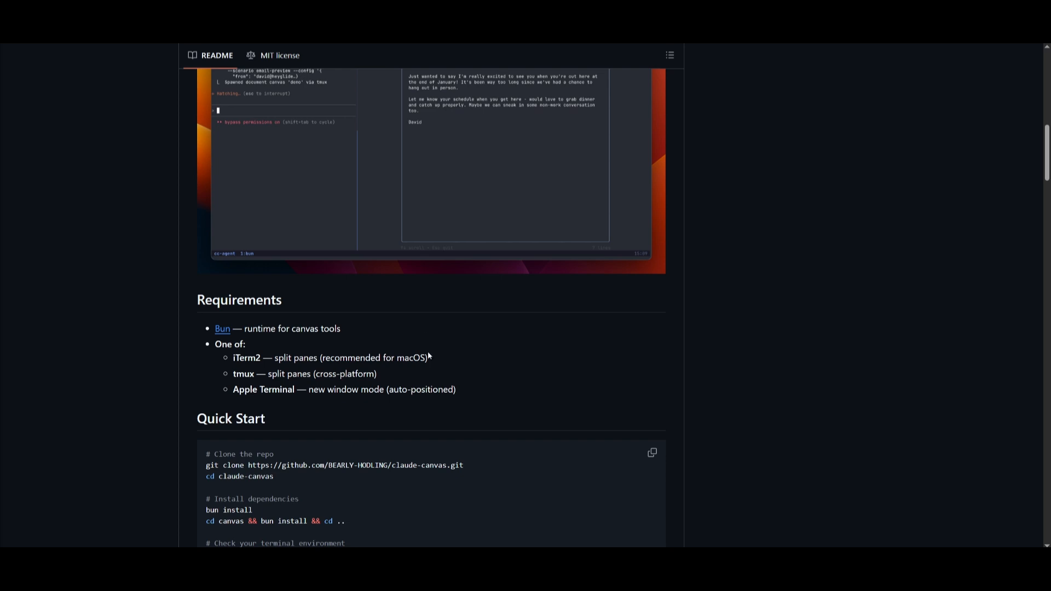
{"action": "scroll", "scroll_direction": "down", "scroll_amount": 3}
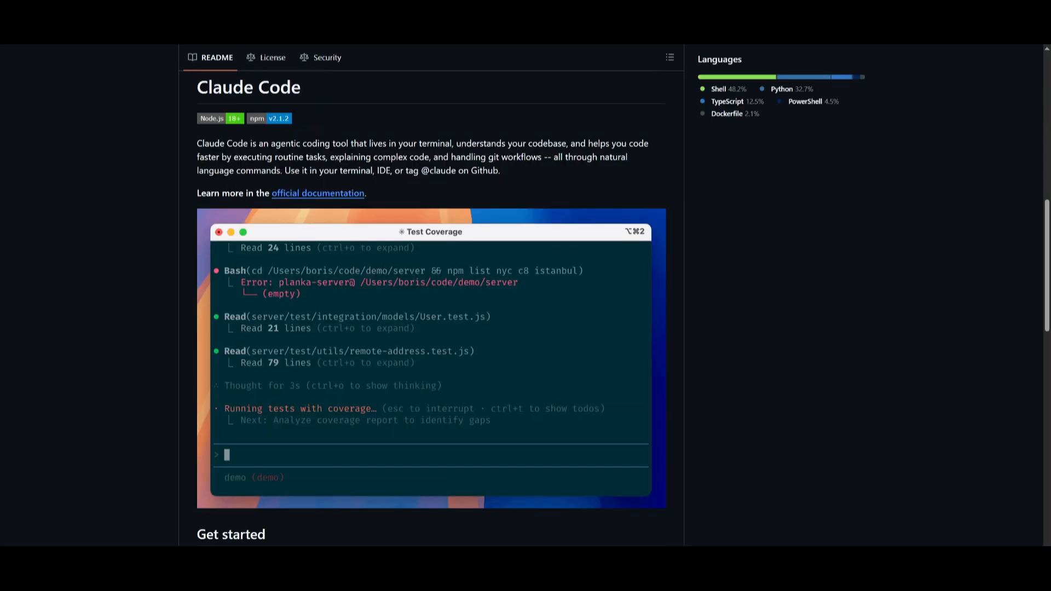
Step: Scroll down through the Claude Code repository README
{"action": "scroll", "scroll_direction": "down", "scroll_amount": 3}
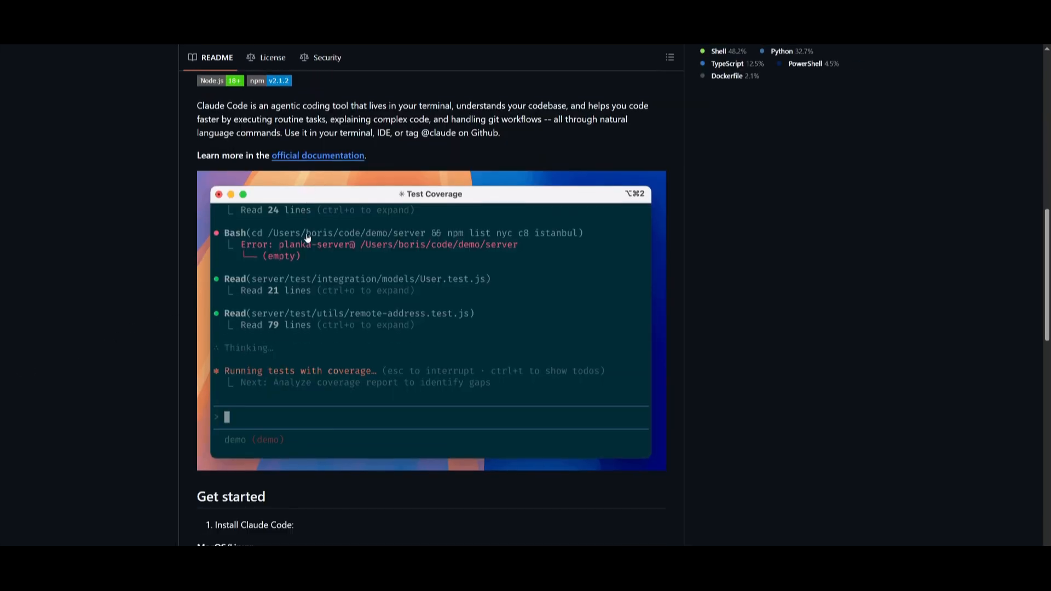
{"action": "scroll", "scroll_direction": "down", "scroll_amount": 3}
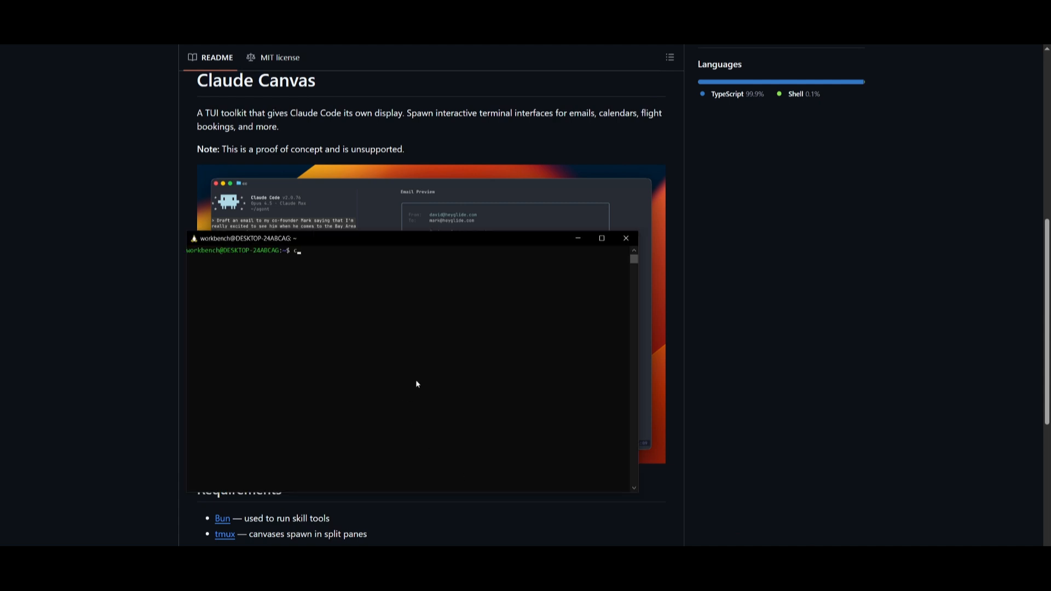
Step: Launch Claude Code with 'claude' at the WSL bash prompt
{"action": "type", "text": "claude"}
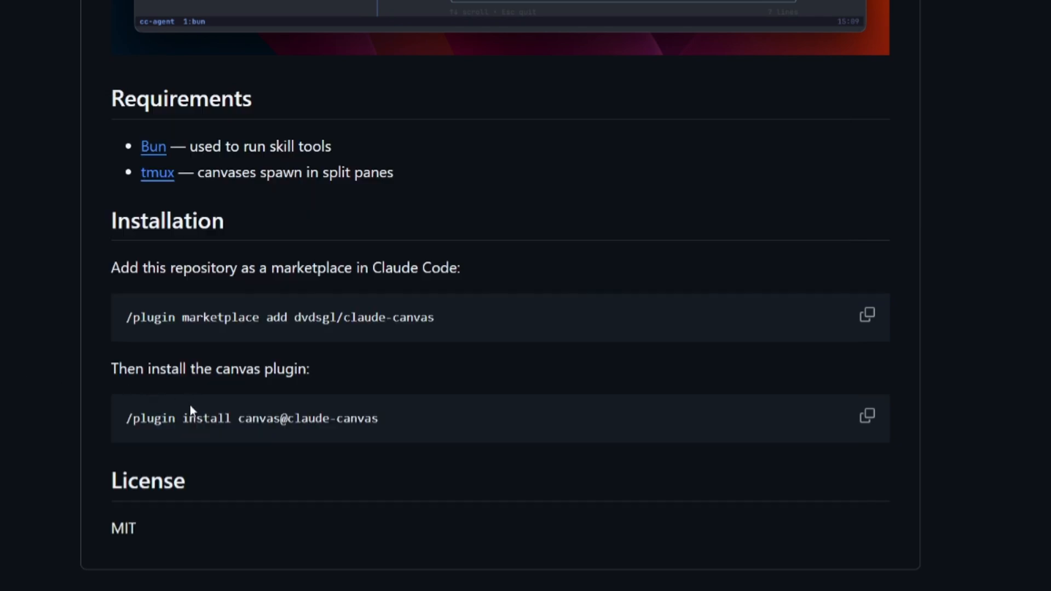
Step: Select the canvas plugin install command in the README's Installation section
{"action": "double_click", "coordinate": [251, 418]}
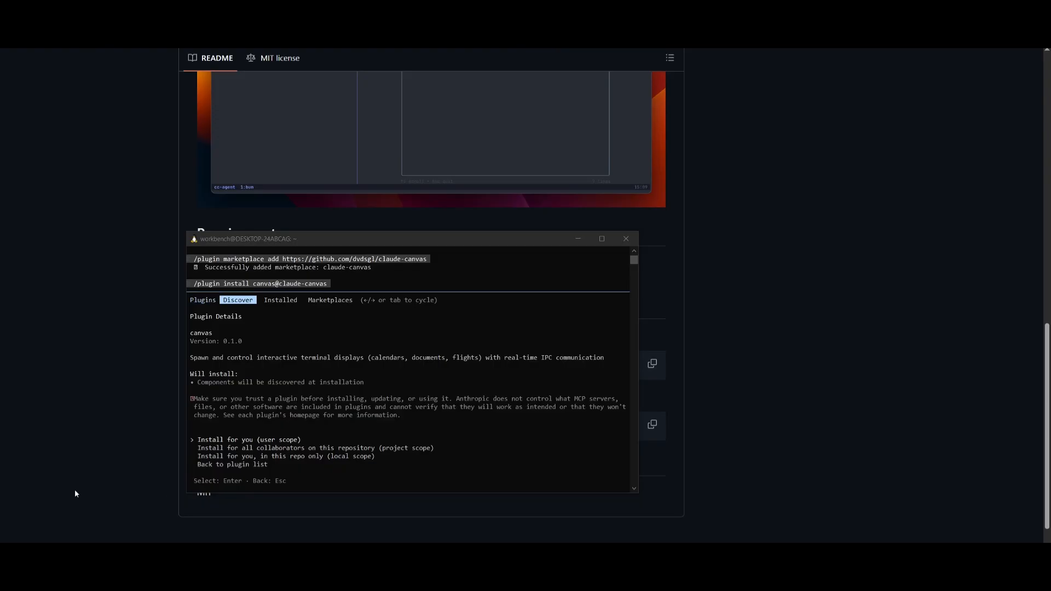
{"action": "mouse_move", "coordinate": [265, 447]}
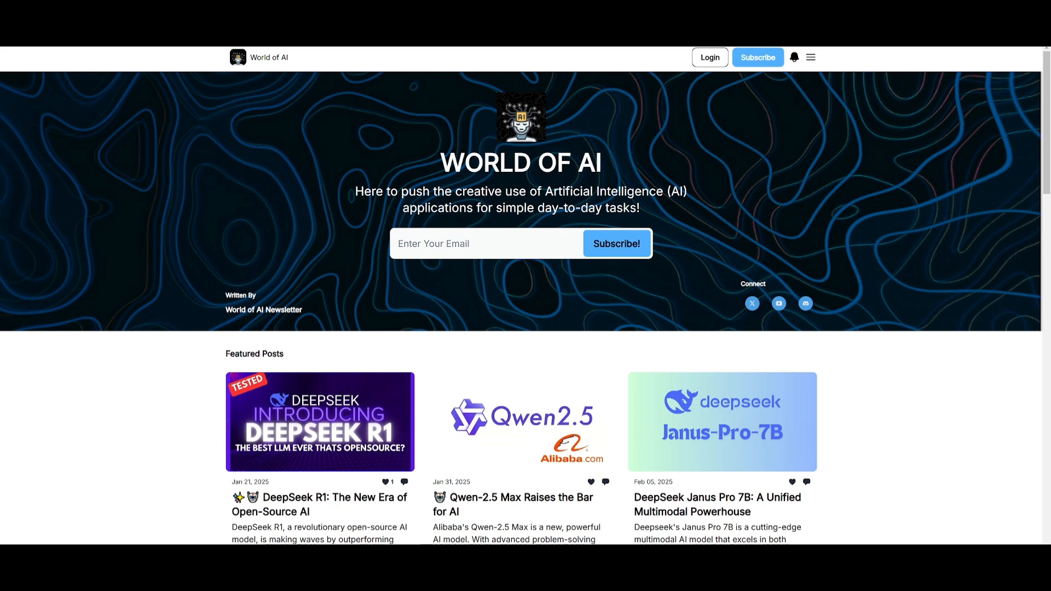
Step: Scroll the newsletter homepage through Featured Posts and Latest Posts into the Archive
{"action": "scroll", "scroll_direction": "down", "scroll_amount": 3}
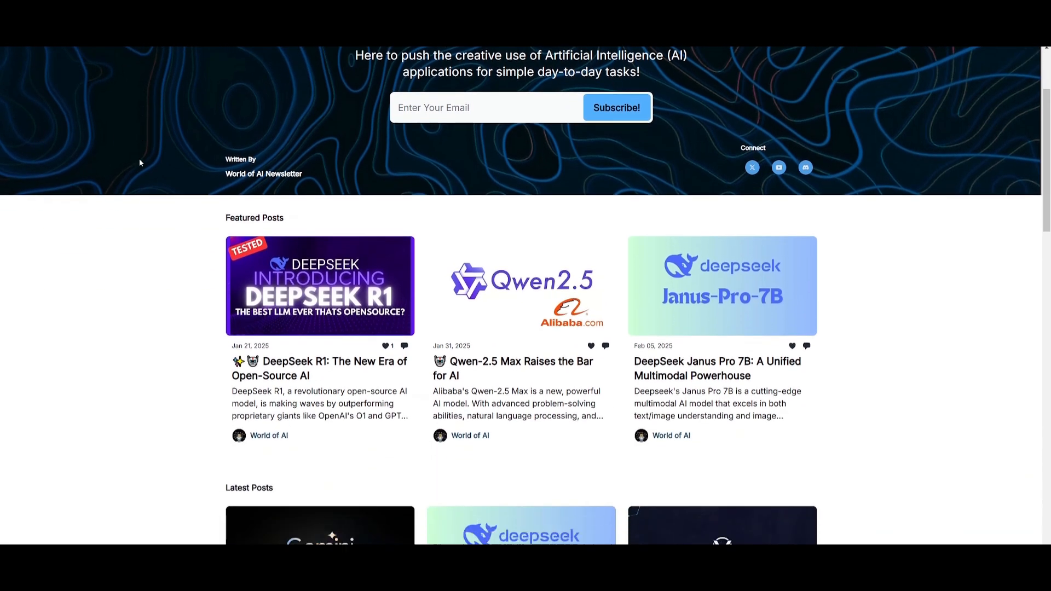
{"action": "scroll", "scroll_direction": "down", "scroll_amount": 3}
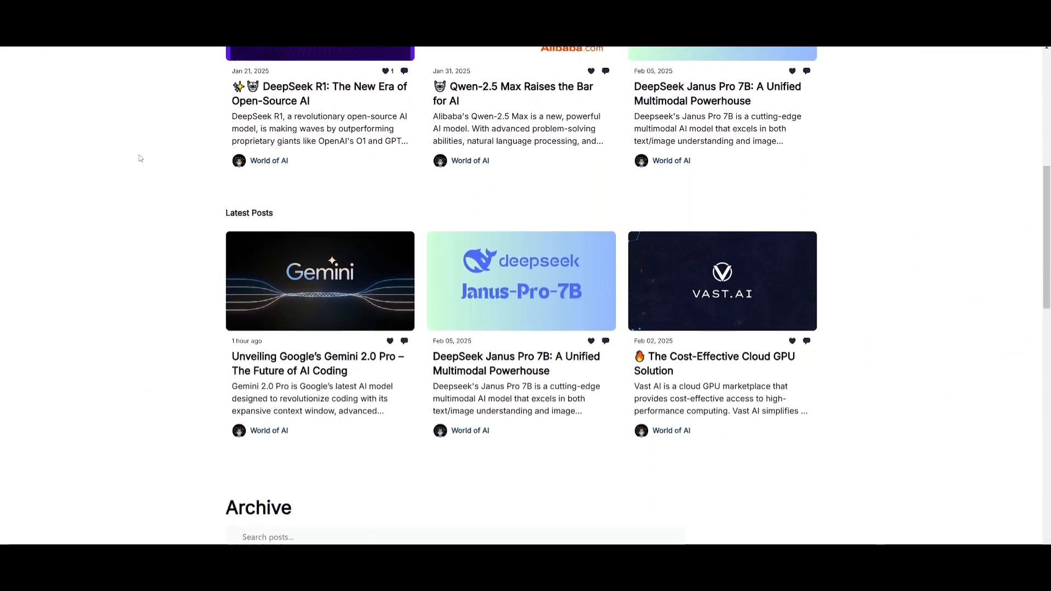
{"action": "scroll", "scroll_direction": "down", "scroll_amount": 3}
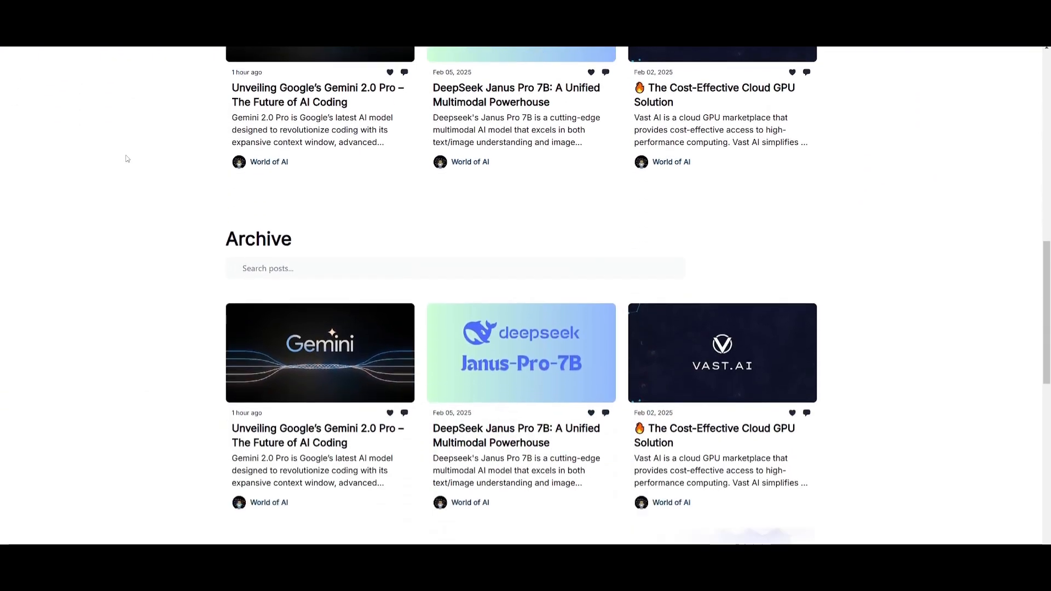
{"action": "scroll", "scroll_direction": "down", "scroll_amount": 3}
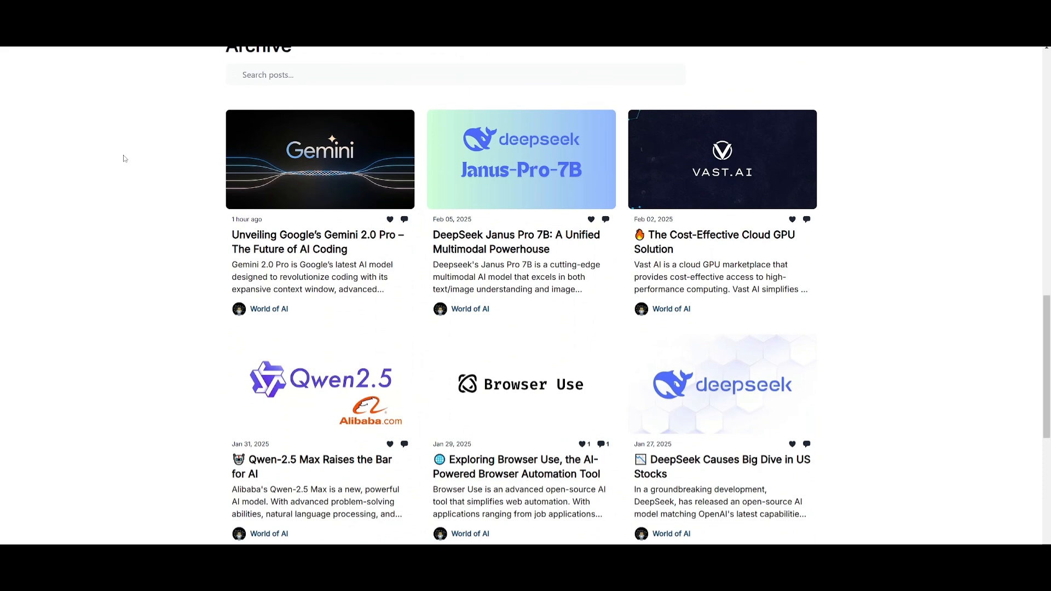
{"action": "scroll", "scroll_direction": "down", "scroll_amount": 3}
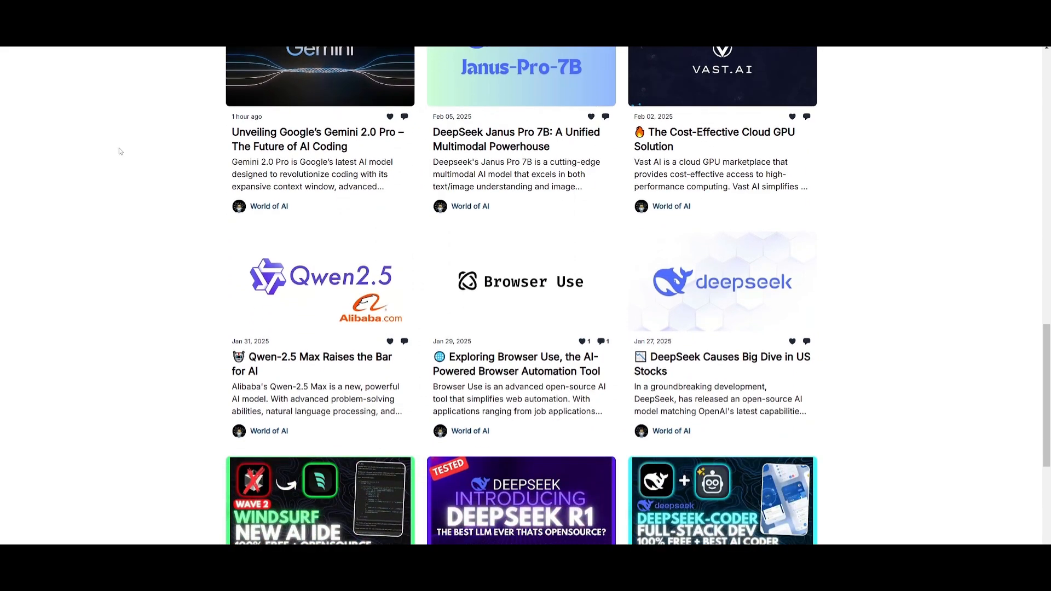
{"action": "scroll", "scroll_direction": "down", "scroll_amount": 3}
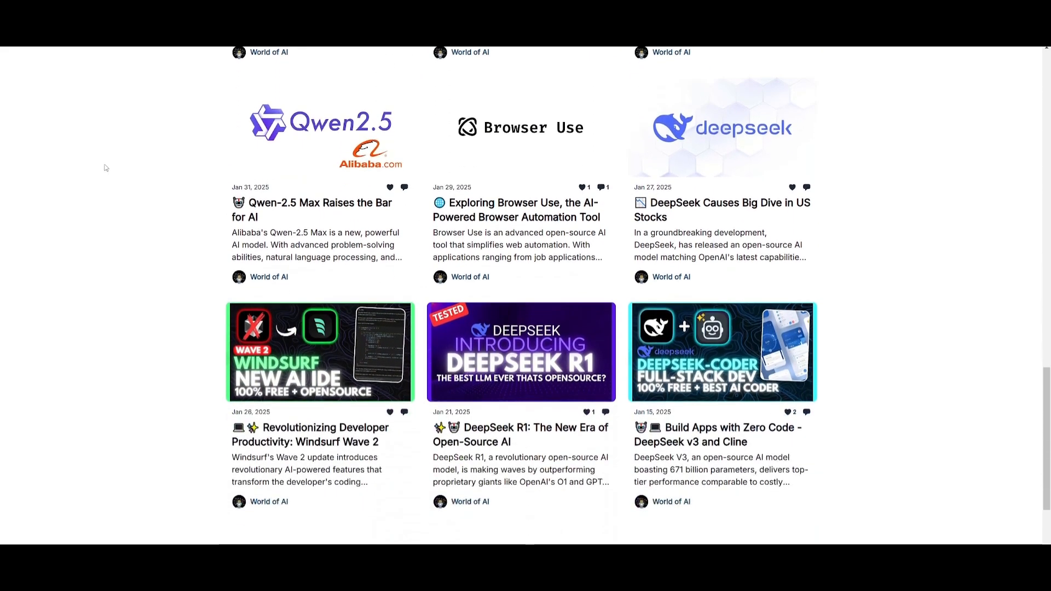
{"action": "scroll", "scroll_direction": "down", "scroll_amount": 3}
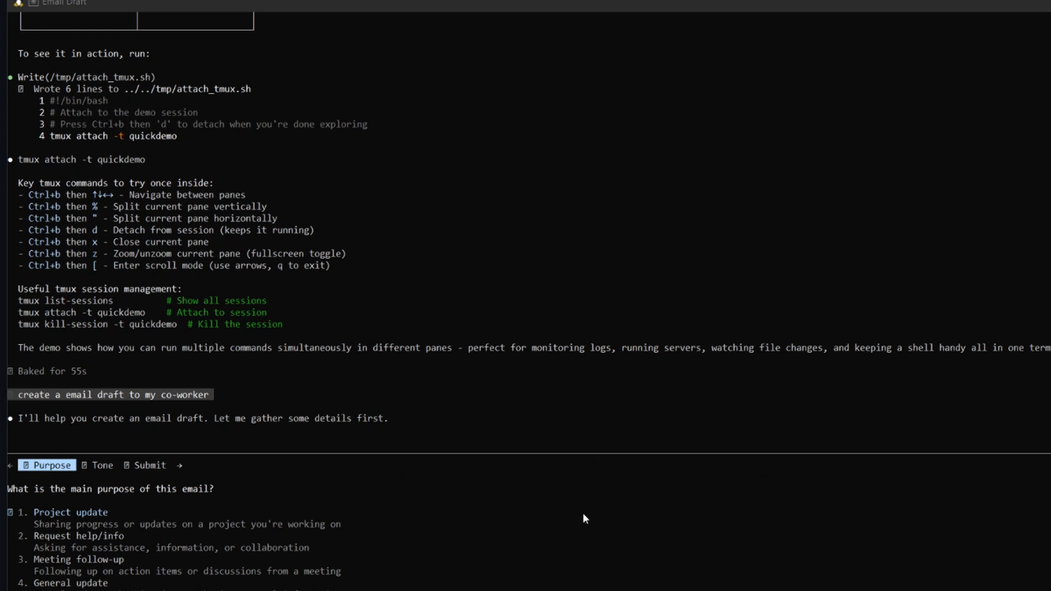
{"action": "mouse_move", "coordinate": [717, 463]}
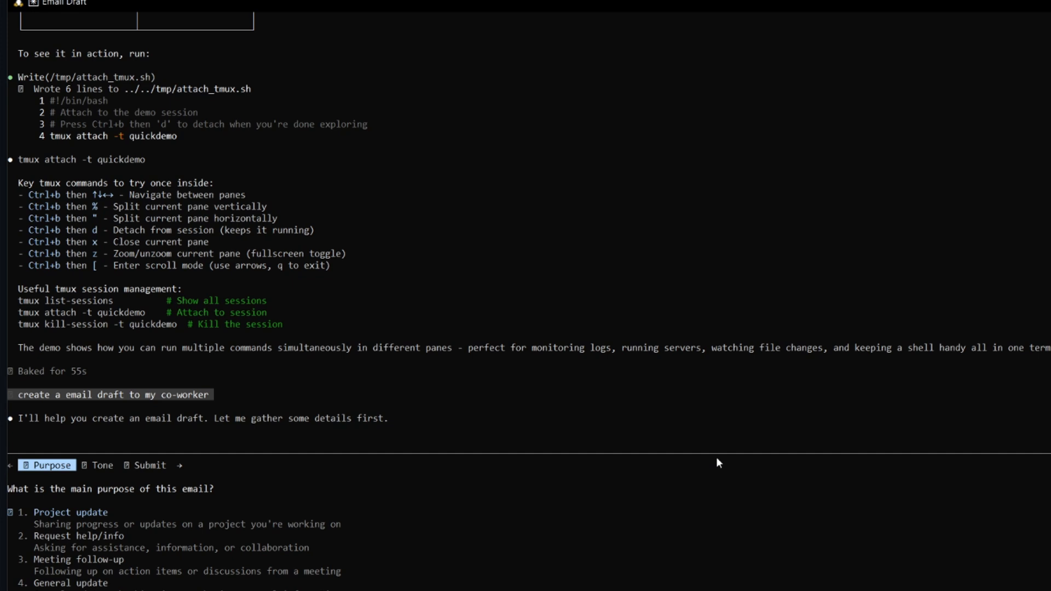
Step: Choose Project update as the purpose of the co-worker email draft
{"action": "left_click", "coordinate": [101, 466]}
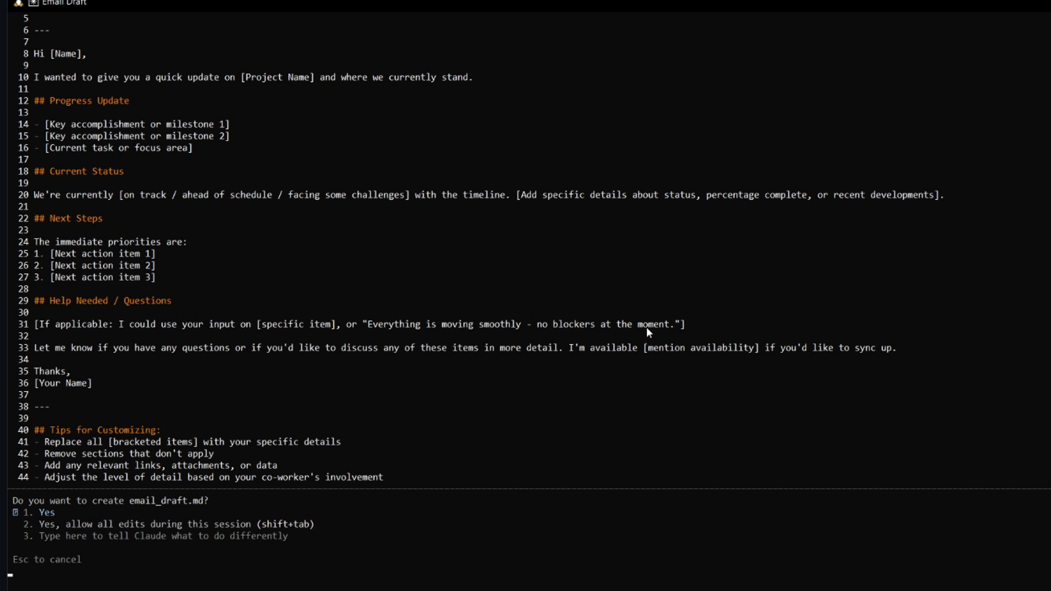
{"action": "mouse_move", "coordinate": [624, 337]}
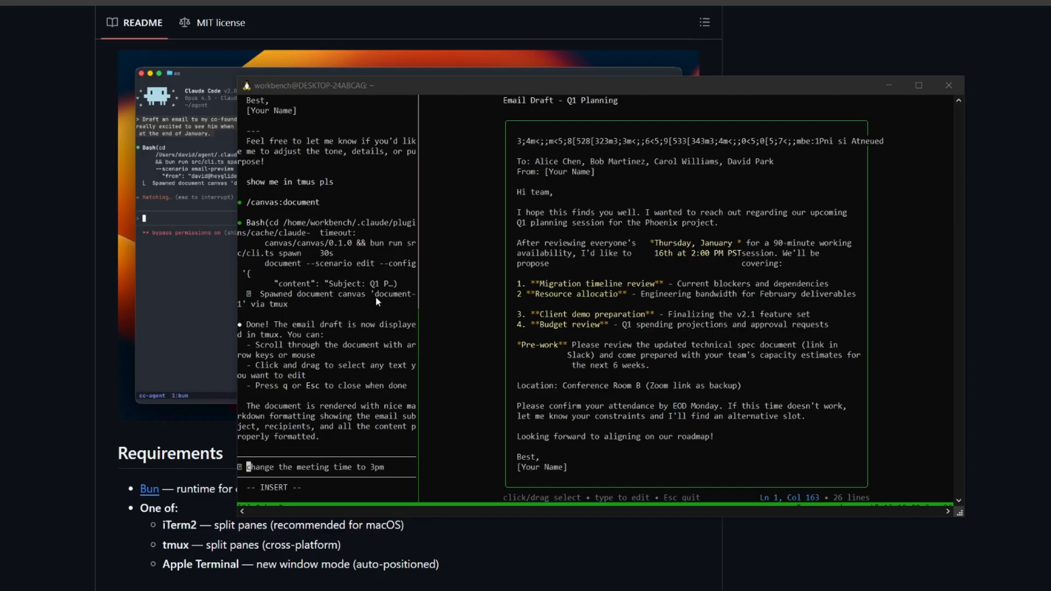
{"action": "mouse_move", "coordinate": [300, 320]}
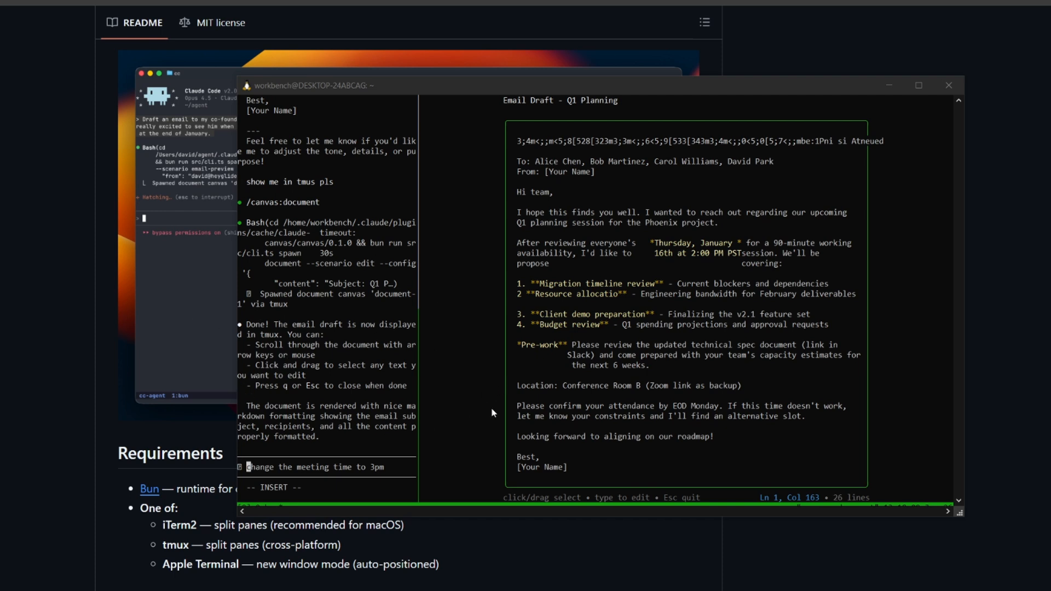
{"action": "mouse_move", "coordinate": [773, 307]}
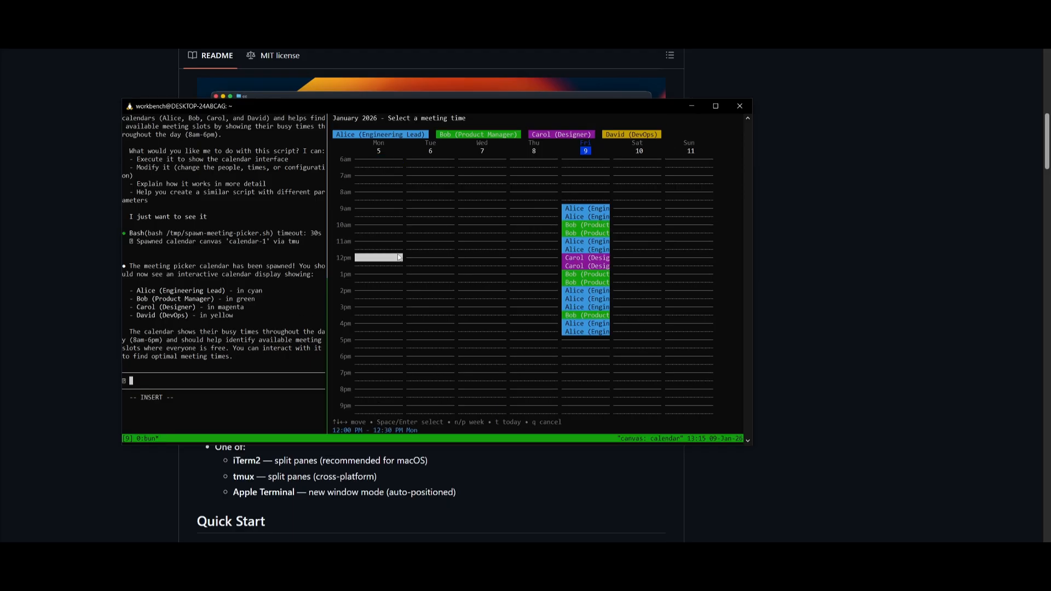
Step: Move the meeting slot half an hour earlier and request 'Find a time everyone is available'
{"action": "key", "text": "up"}
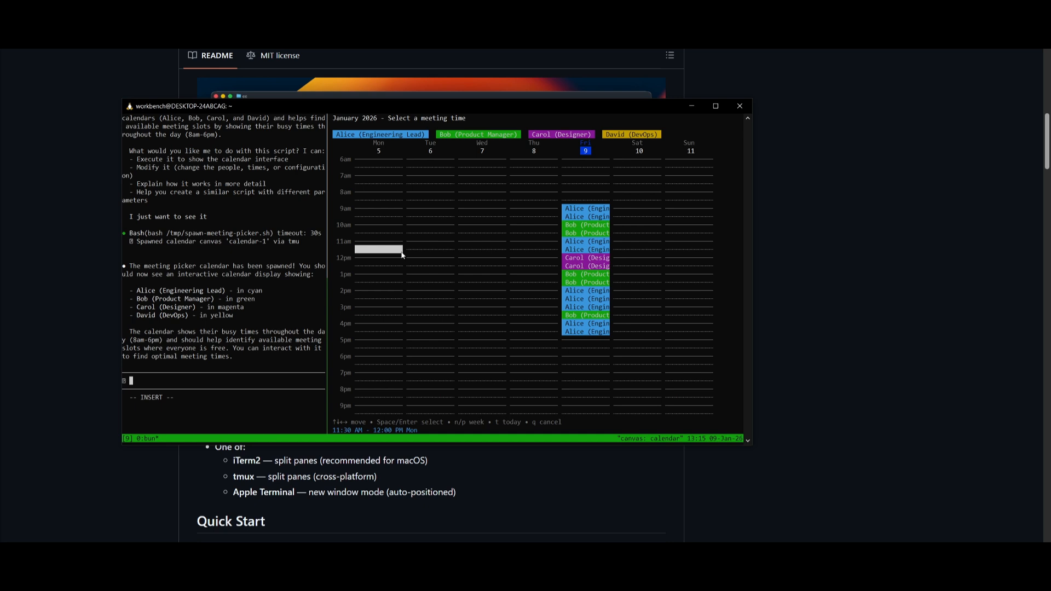
{"action": "type", "text": "Find a time everyone is available"}
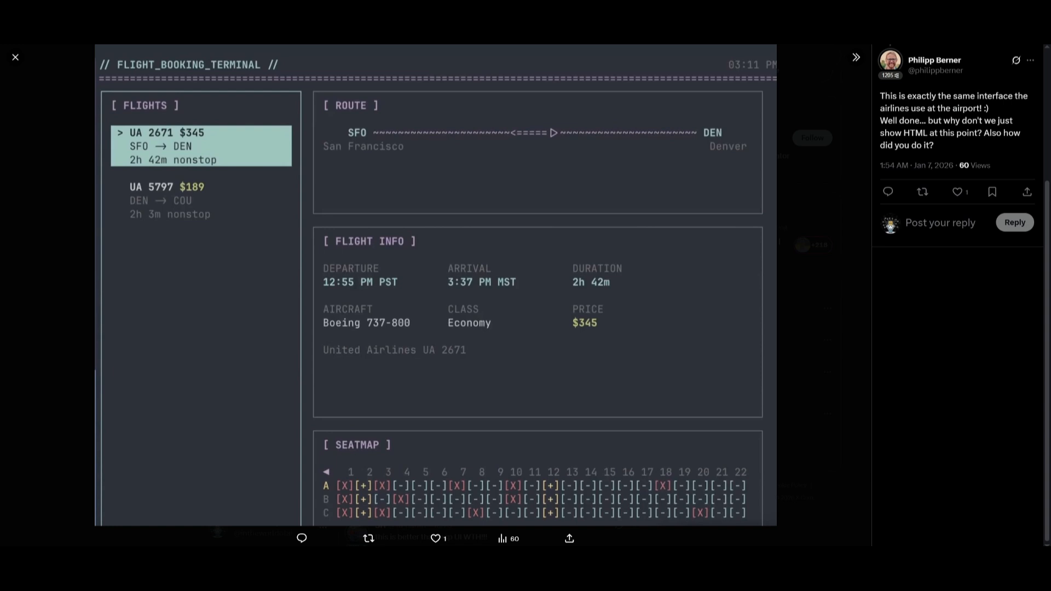
{"action": "left_click", "coordinate": [681, 488]}
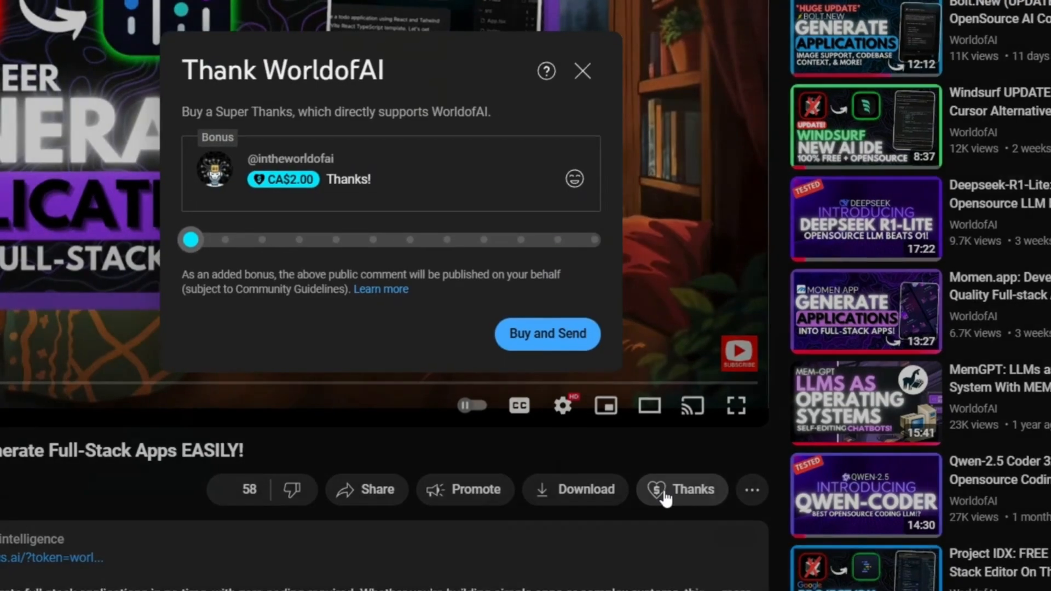
Step: Slide the Super Thanks amount past CA$5.00, dismiss it, then view the AI Futurist membership tier
{"action": "left_click_drag", "start_coordinate": [191, 239], "coordinate": [415, 291]}
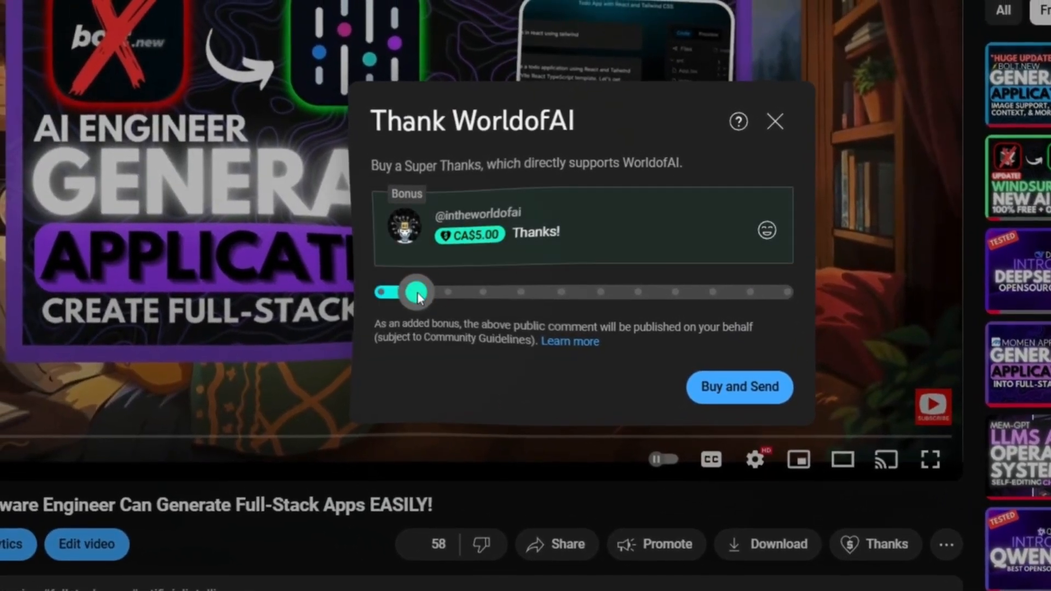
{"action": "left_click_drag", "start_coordinate": [415, 291], "coordinate": [646, 297]}
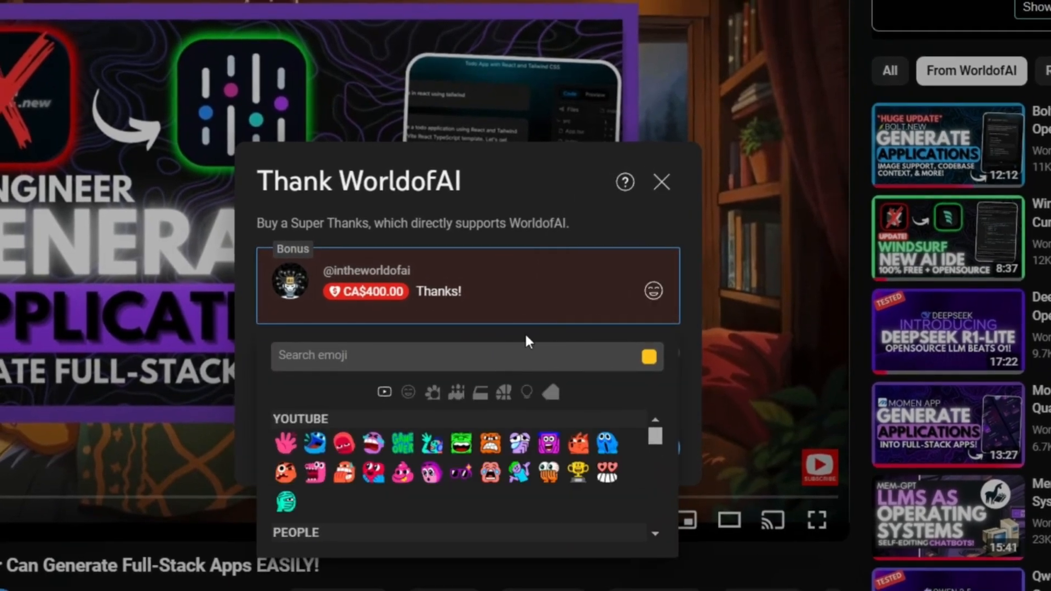
{"action": "left_click", "coordinate": [660, 182]}
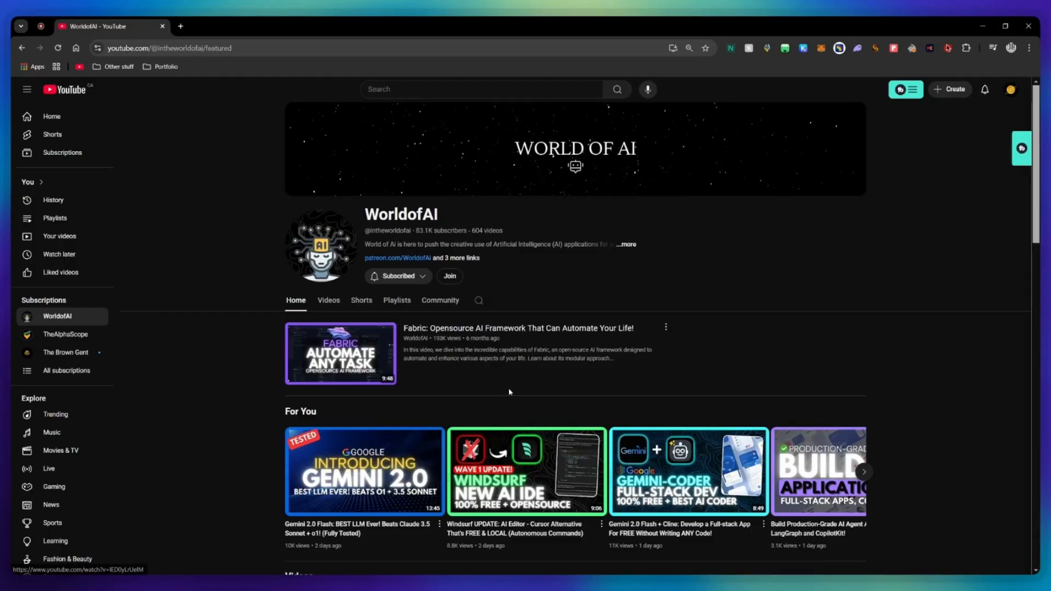
{"action": "left_click", "coordinate": [448, 276]}
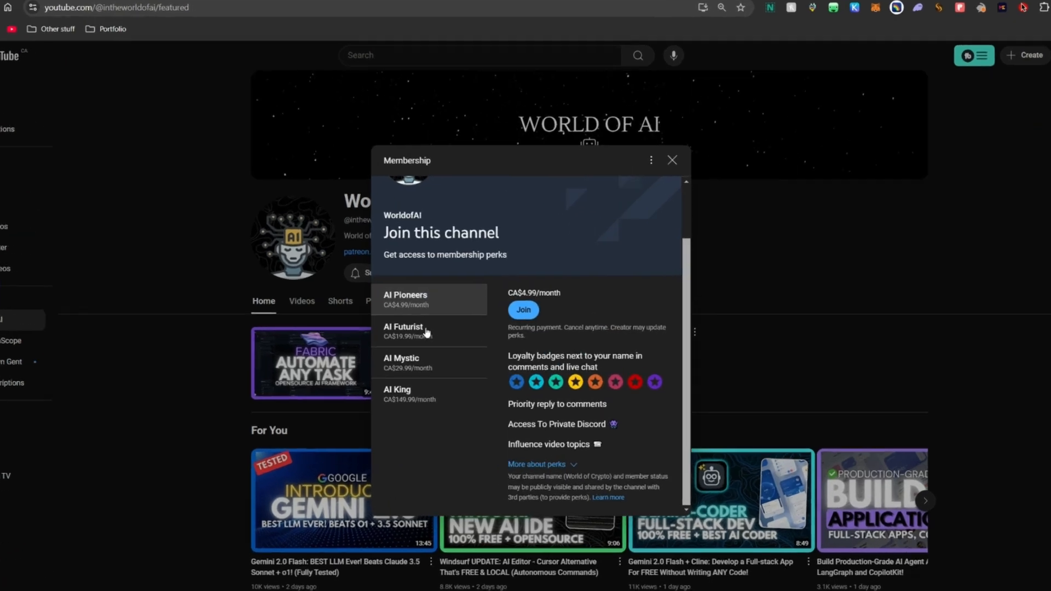
{"action": "left_click", "coordinate": [402, 331]}
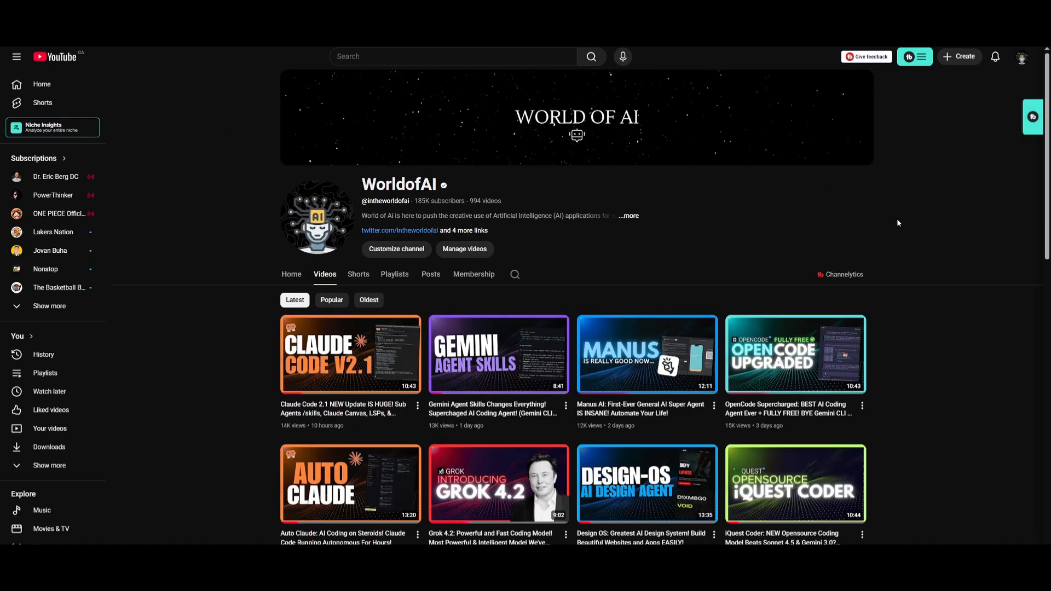
Step: Scroll WorldofAI's Videos tab down to uploads from one to two months ago
{"action": "scroll", "scroll_direction": "down", "scroll_amount": 3}
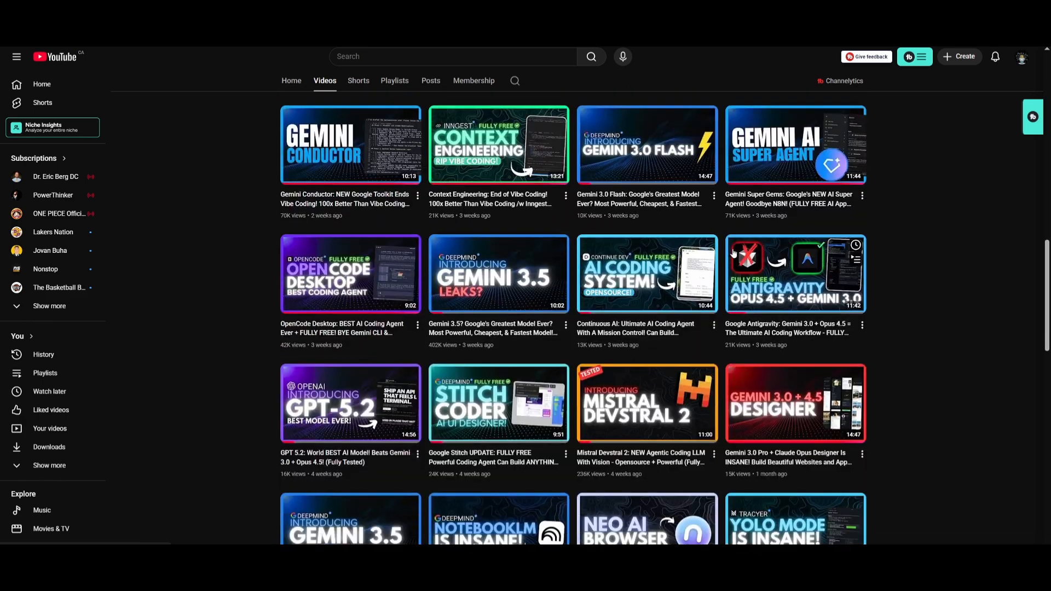
{"action": "scroll", "scroll_direction": "down", "scroll_amount": 3}
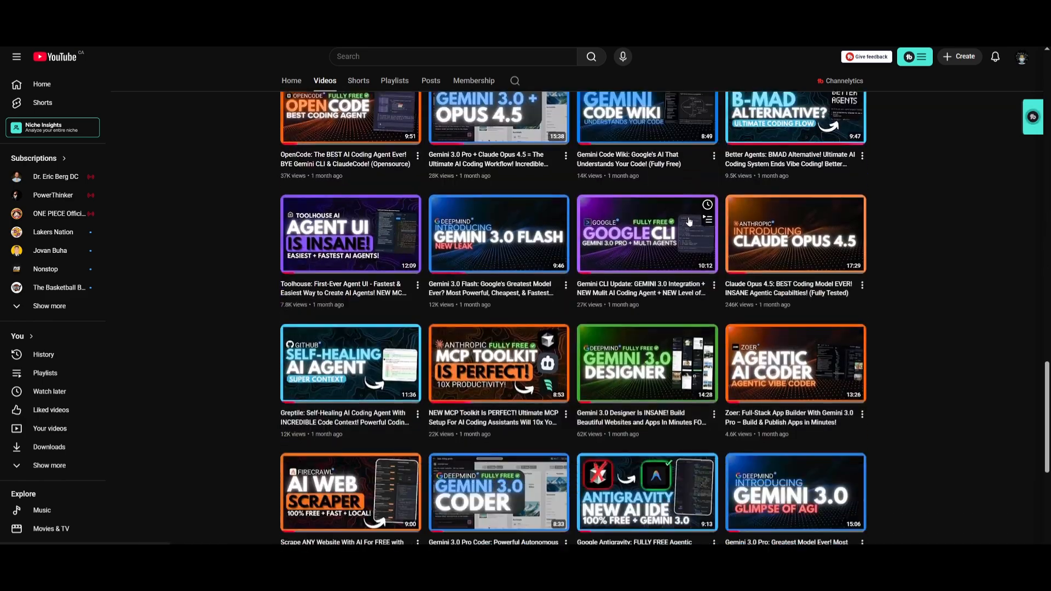
{"action": "scroll", "scroll_direction": "down", "scroll_amount": 3}
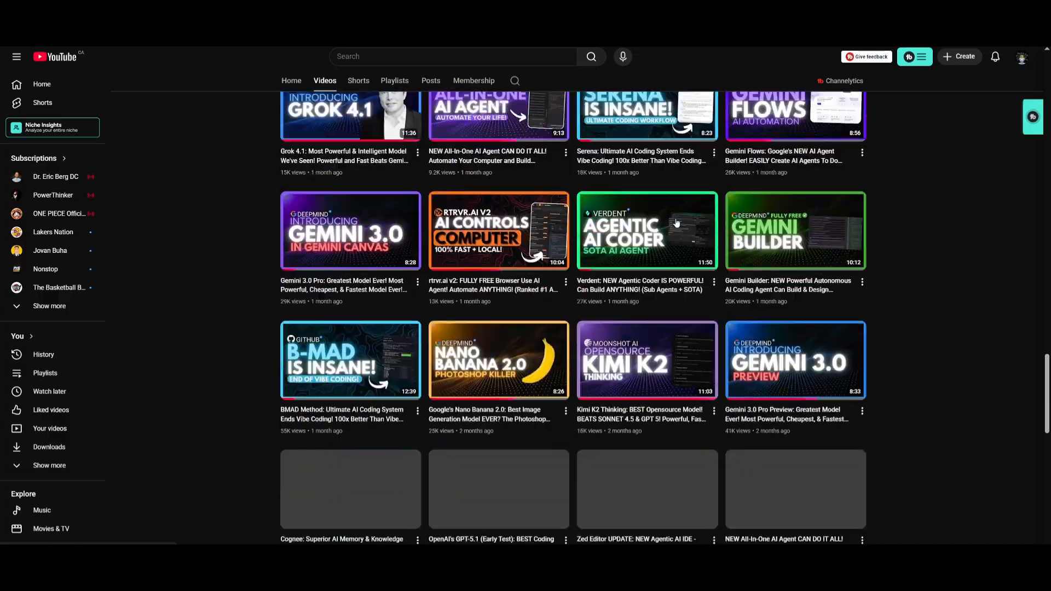